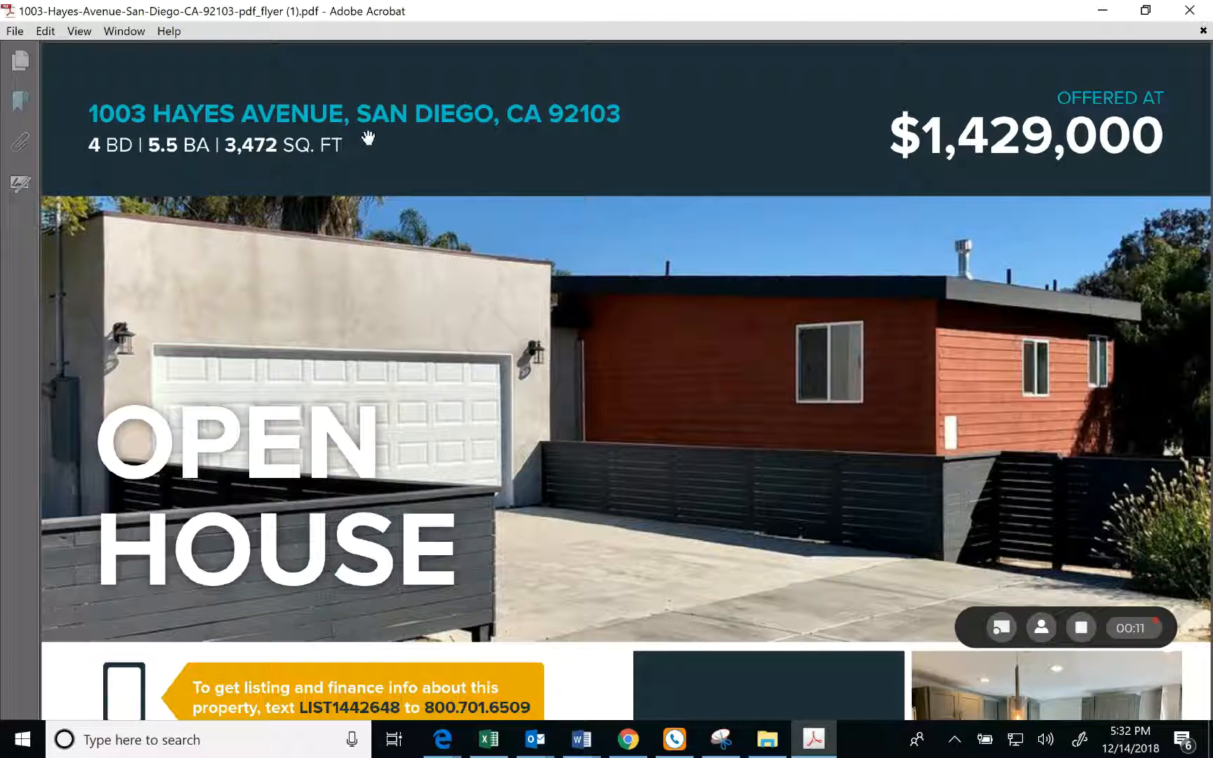
{"action": "scroll", "scroll_direction": "down", "scroll_amount": 3}
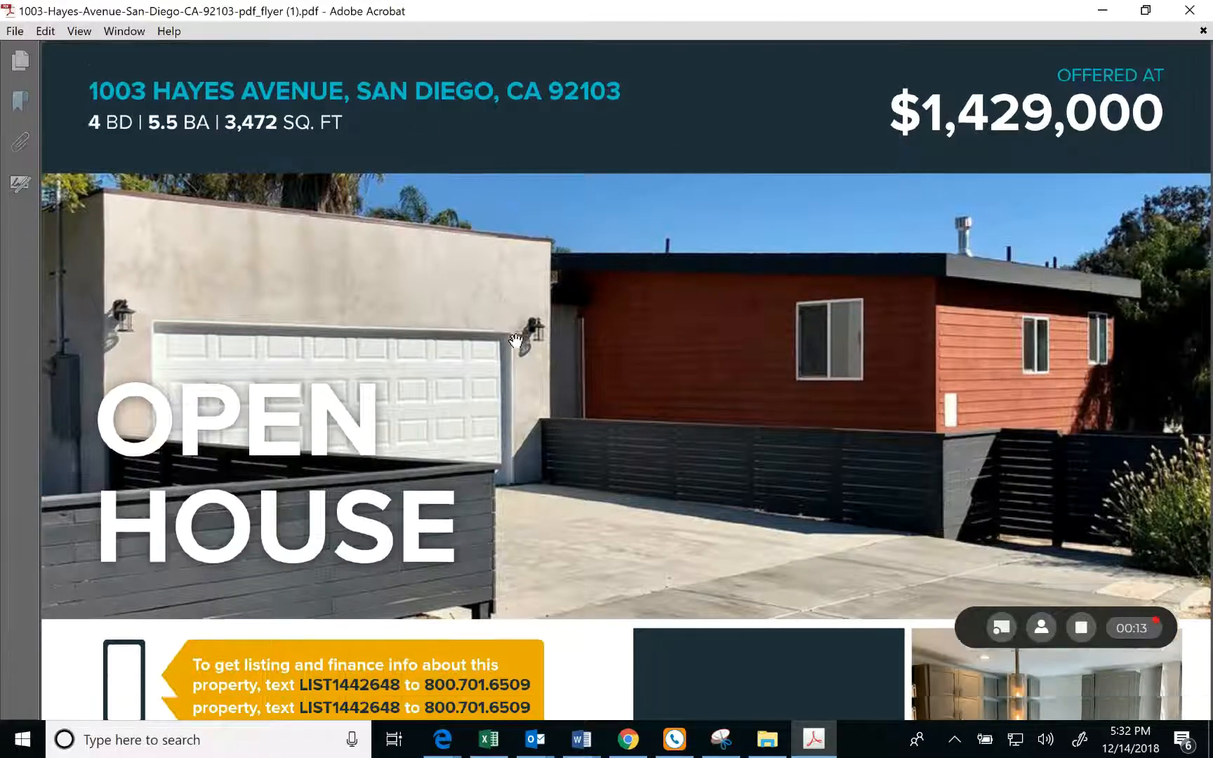
{"action": "scroll", "scroll_direction": "down", "scroll_amount": 3}
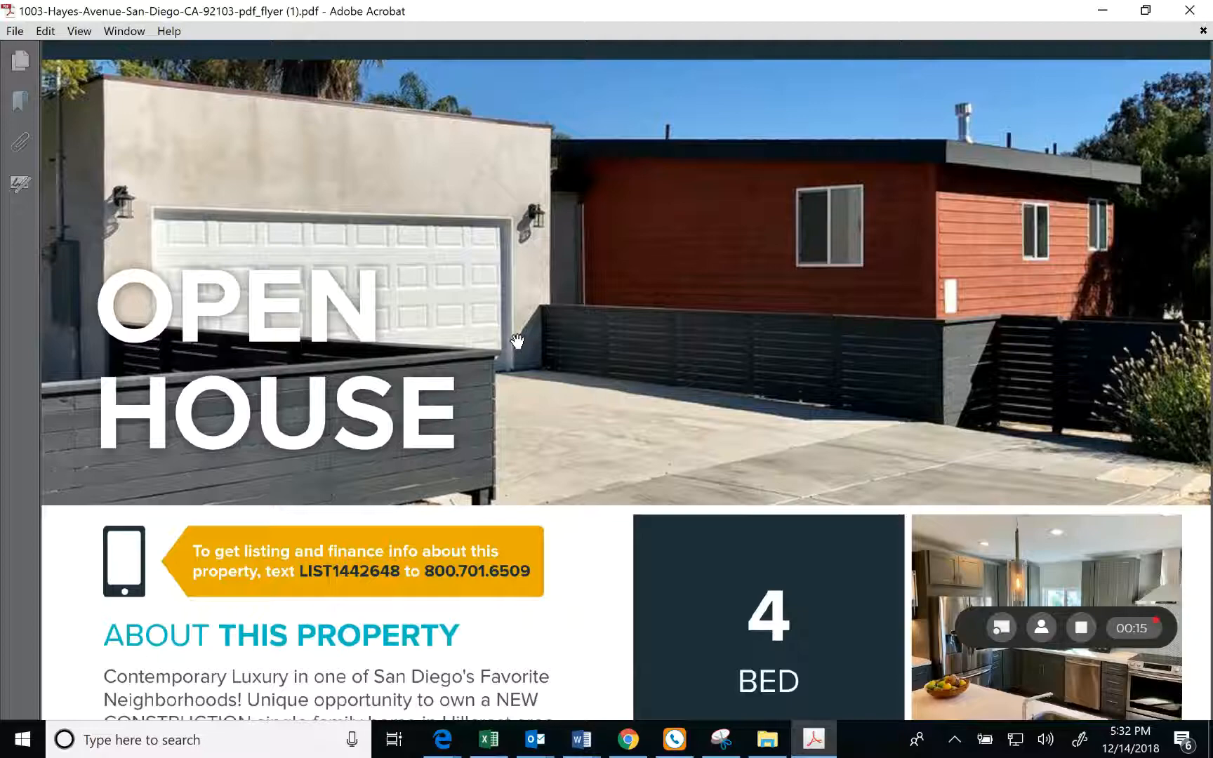
{"action": "scroll", "scroll_direction": "down", "scroll_amount": 3}
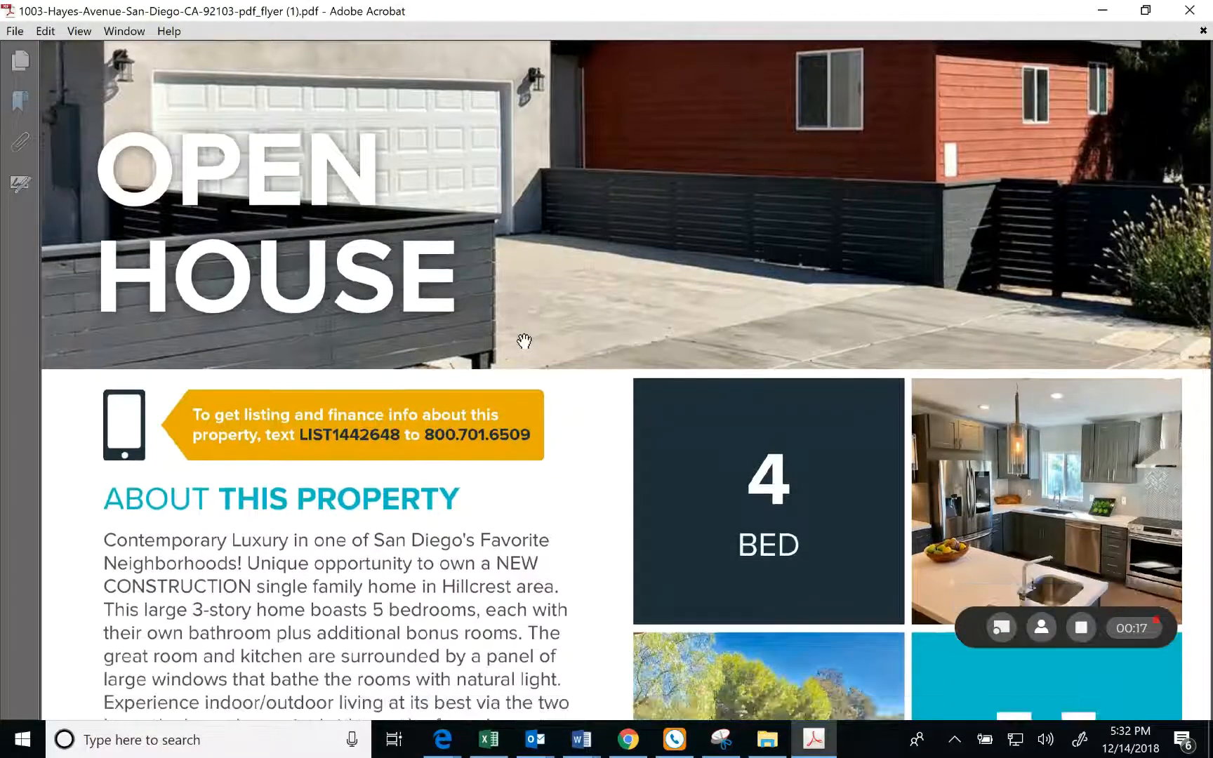
{"action": "scroll", "scroll_direction": "down", "scroll_amount": 3}
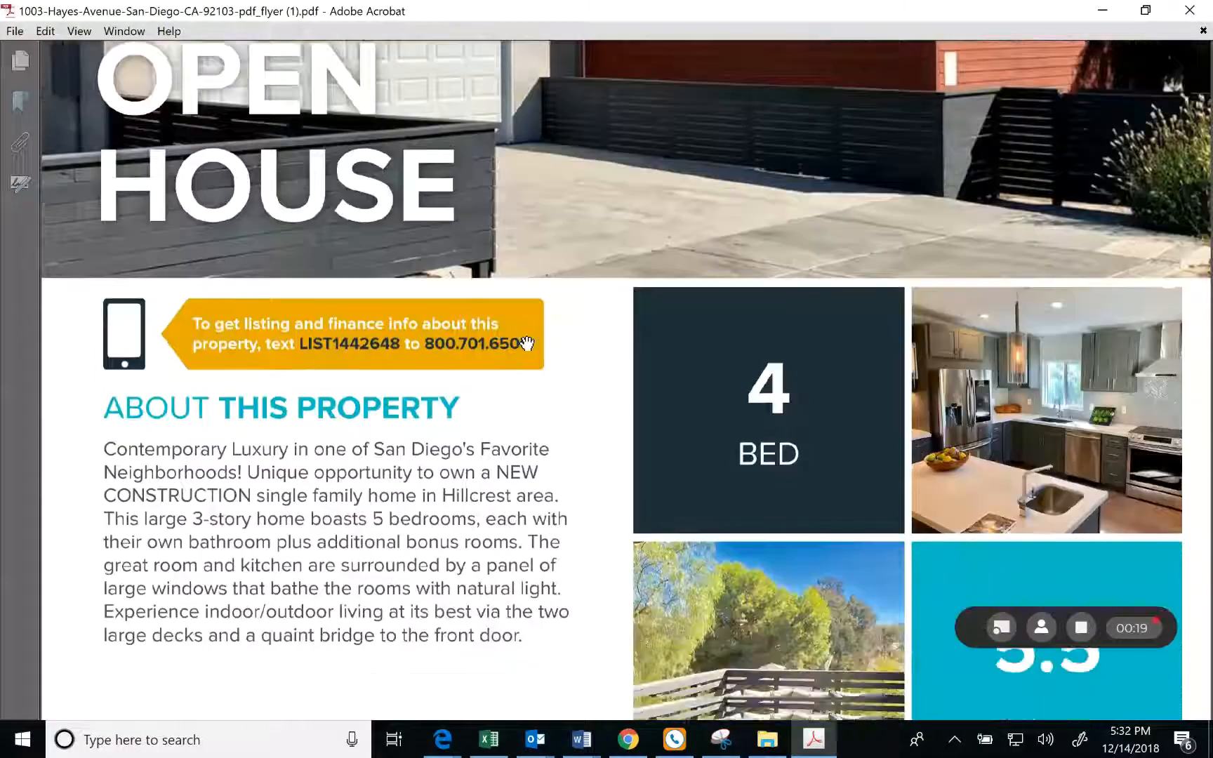
{"action": "scroll", "scroll_direction": "down", "scroll_amount": 3}
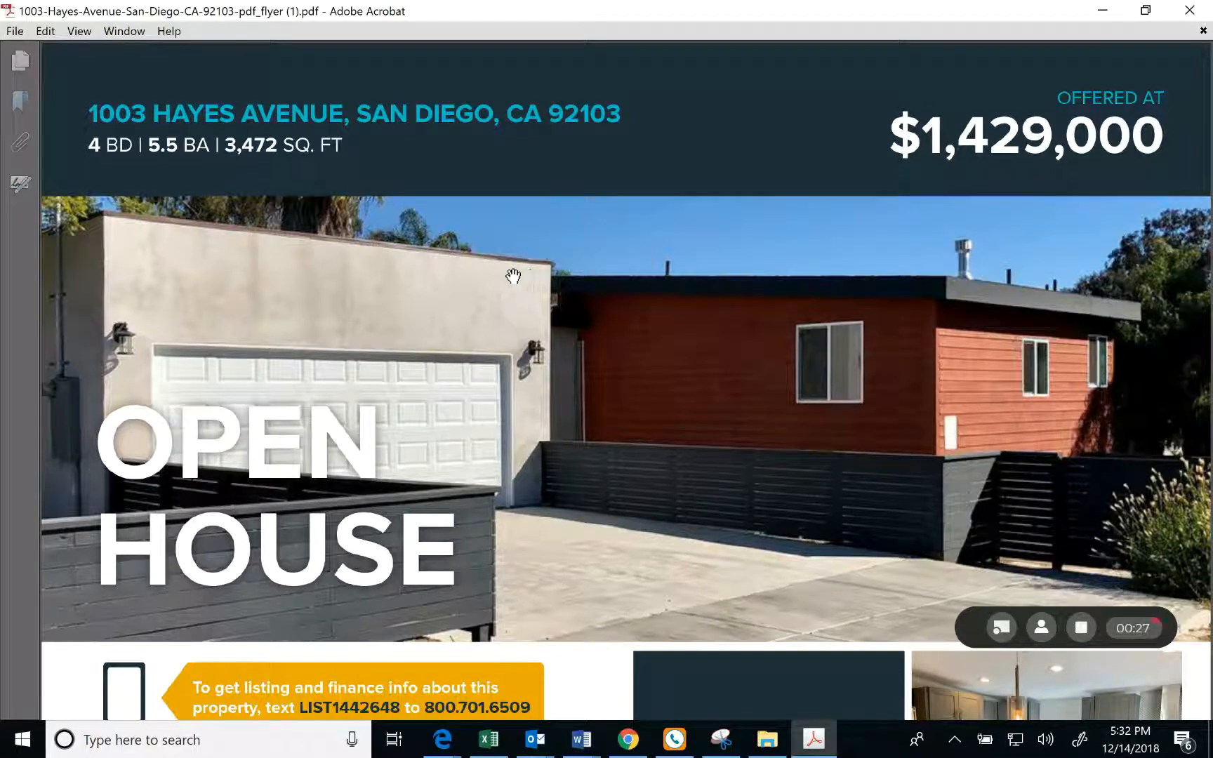
{"action": "mouse_move", "coordinate": [604, 231]}
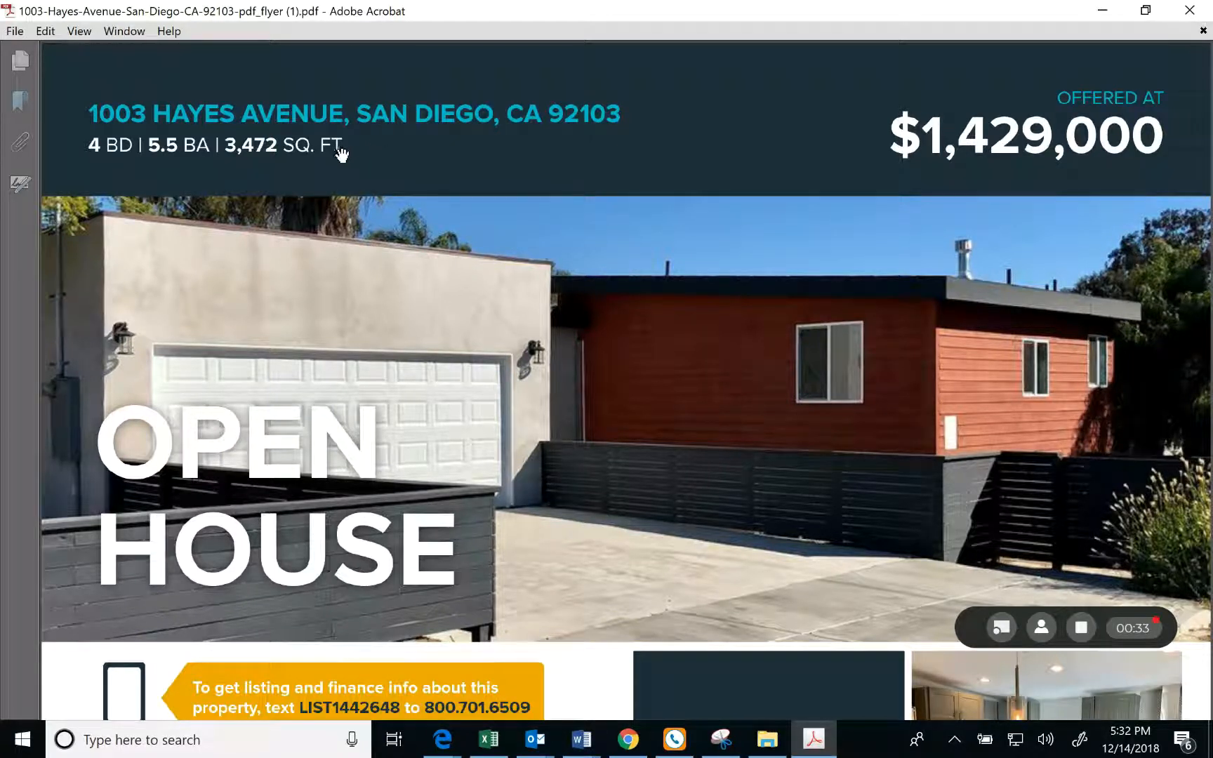
{"action": "mouse_move", "coordinate": [531, 230]}
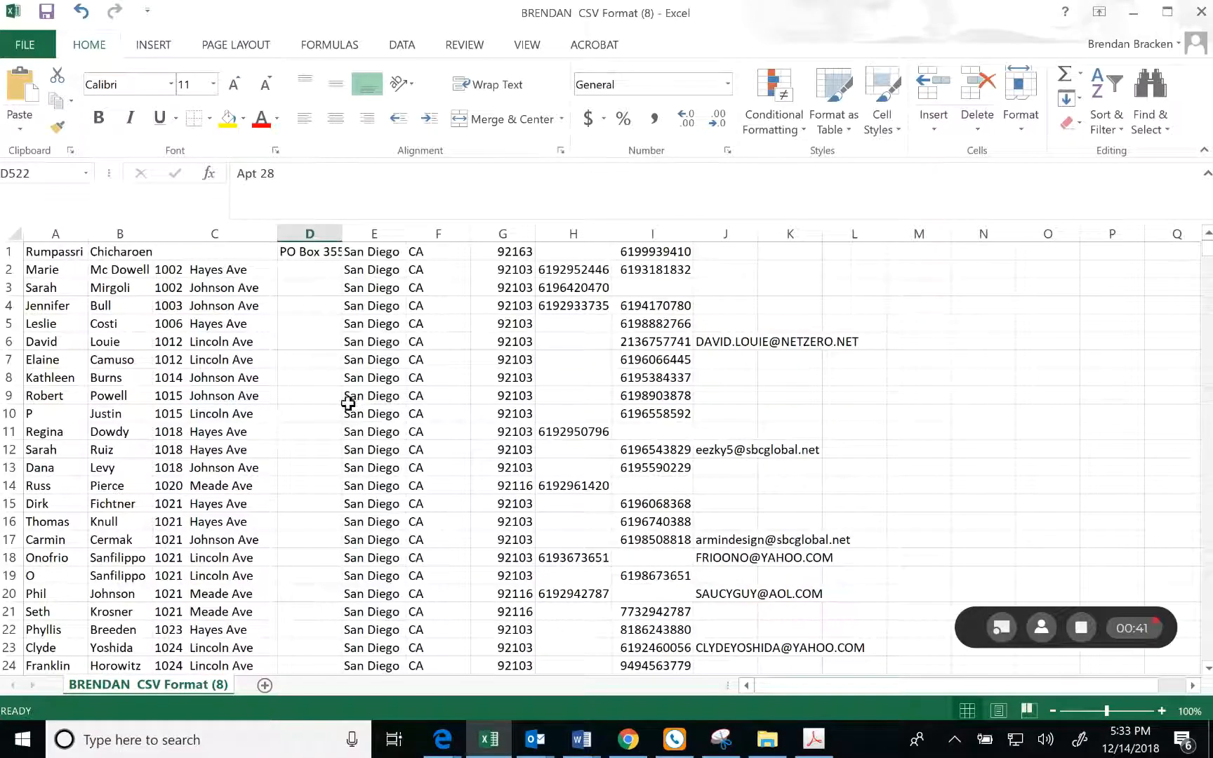
{"action": "mouse_move", "coordinate": [245, 324]}
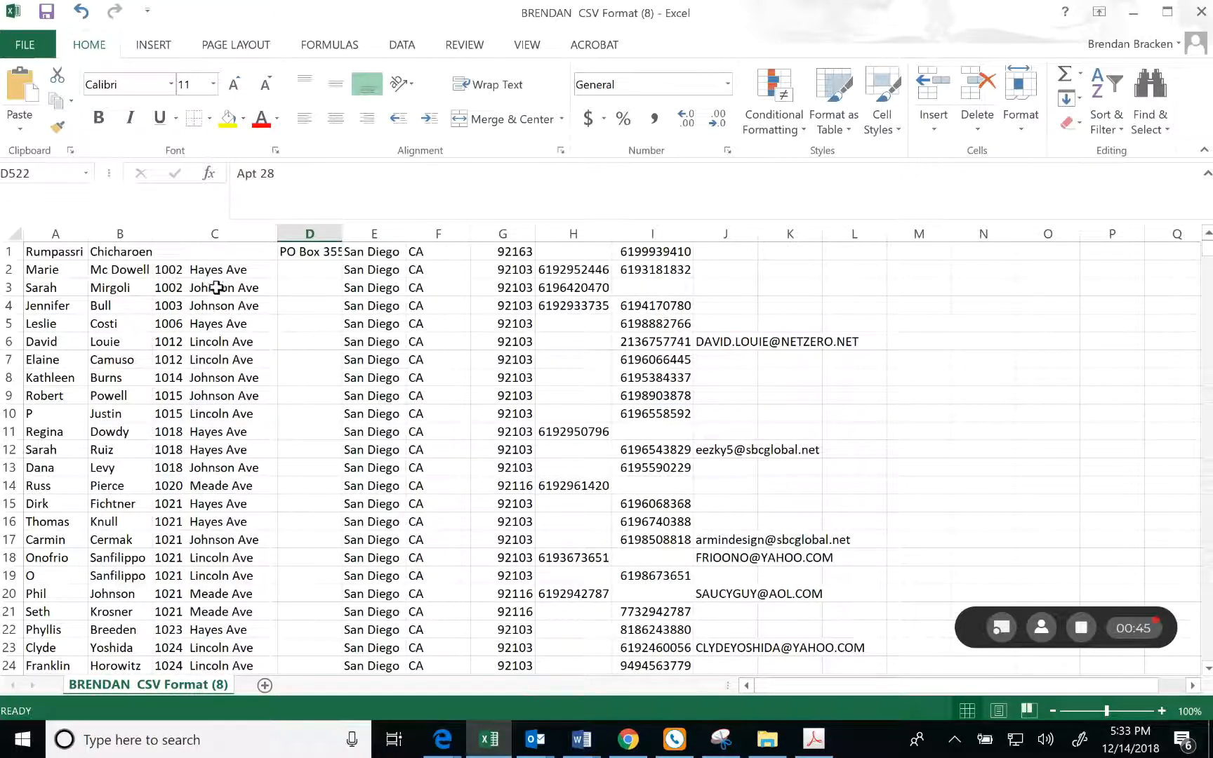
{"action": "mouse_move", "coordinate": [596, 289]}
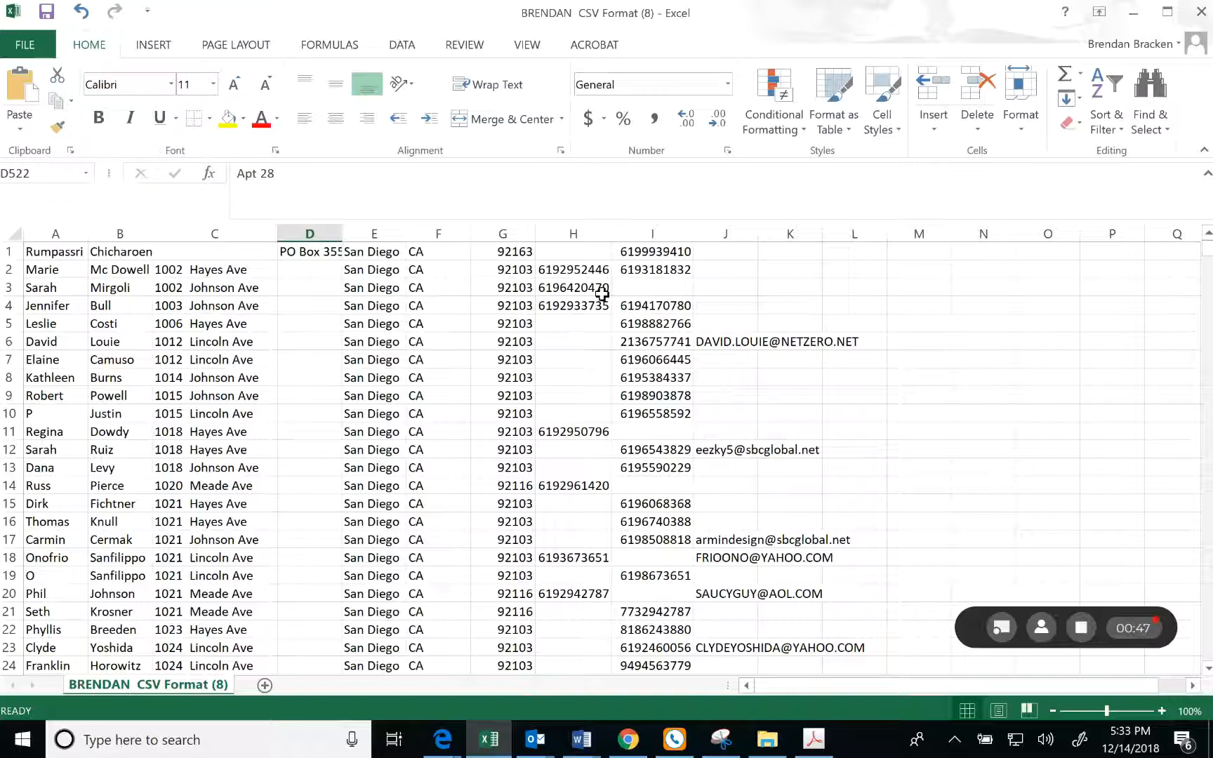
{"action": "mouse_move", "coordinate": [469, 370]}
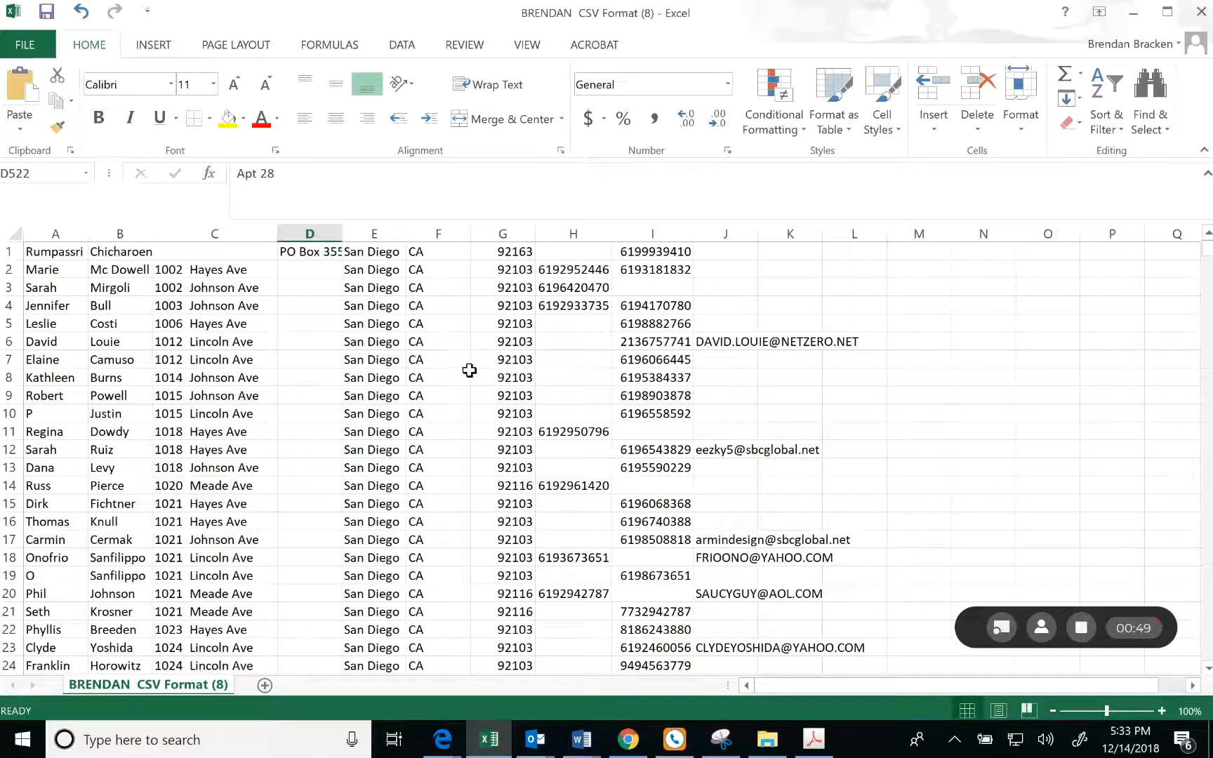
{"action": "scroll", "scroll_direction": "down", "scroll_amount": 3}
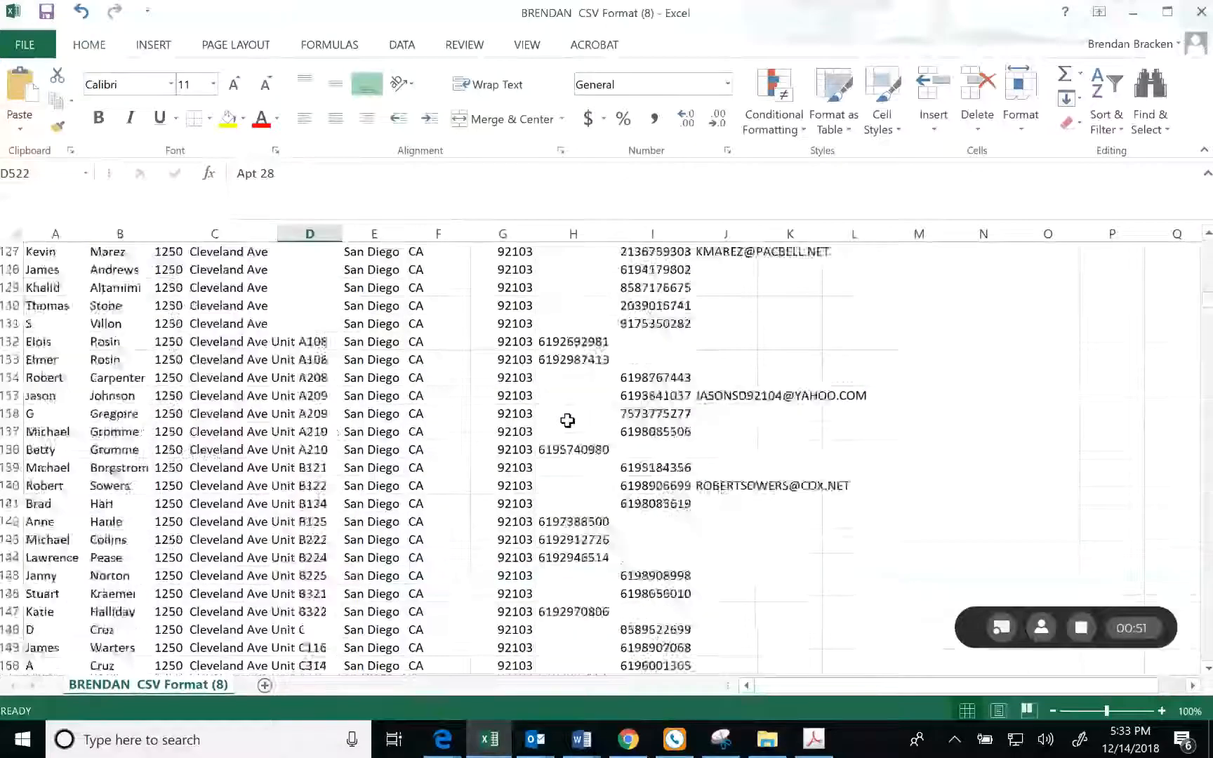
{"action": "scroll", "scroll_direction": "down", "scroll_amount": 3}
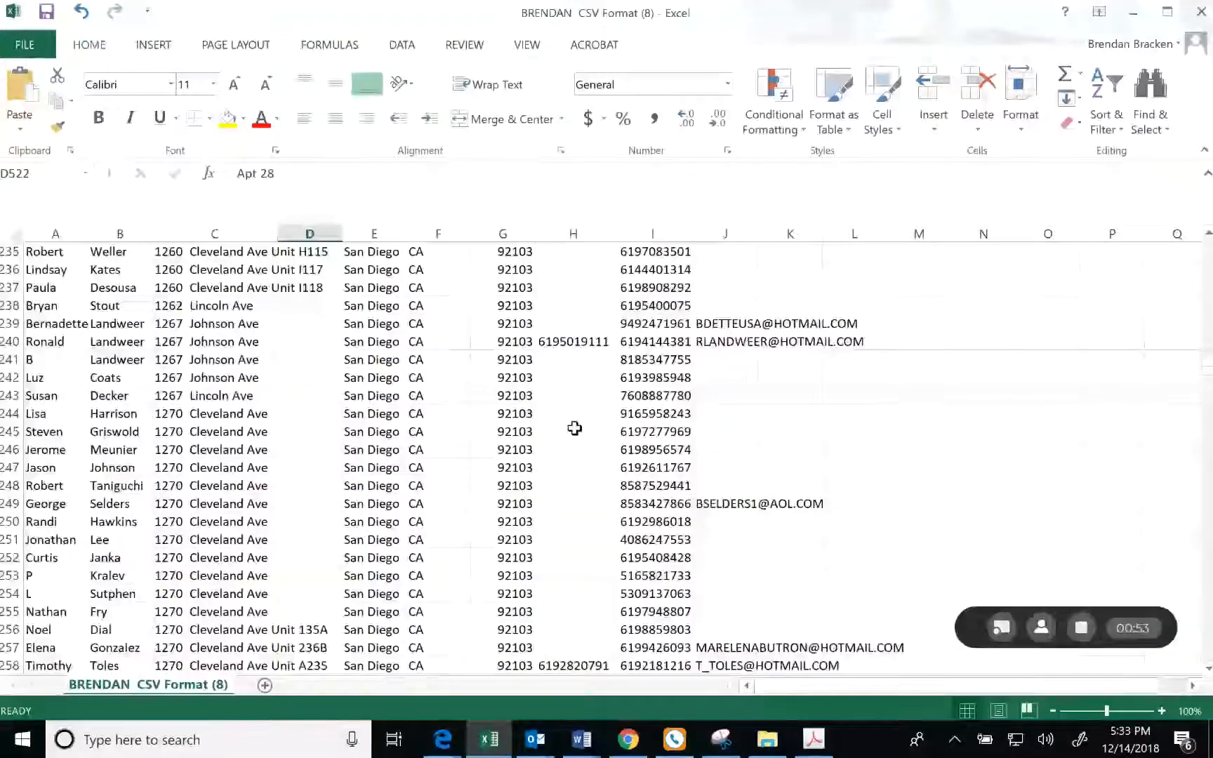
{"action": "scroll", "scroll_direction": "down", "scroll_amount": 3}
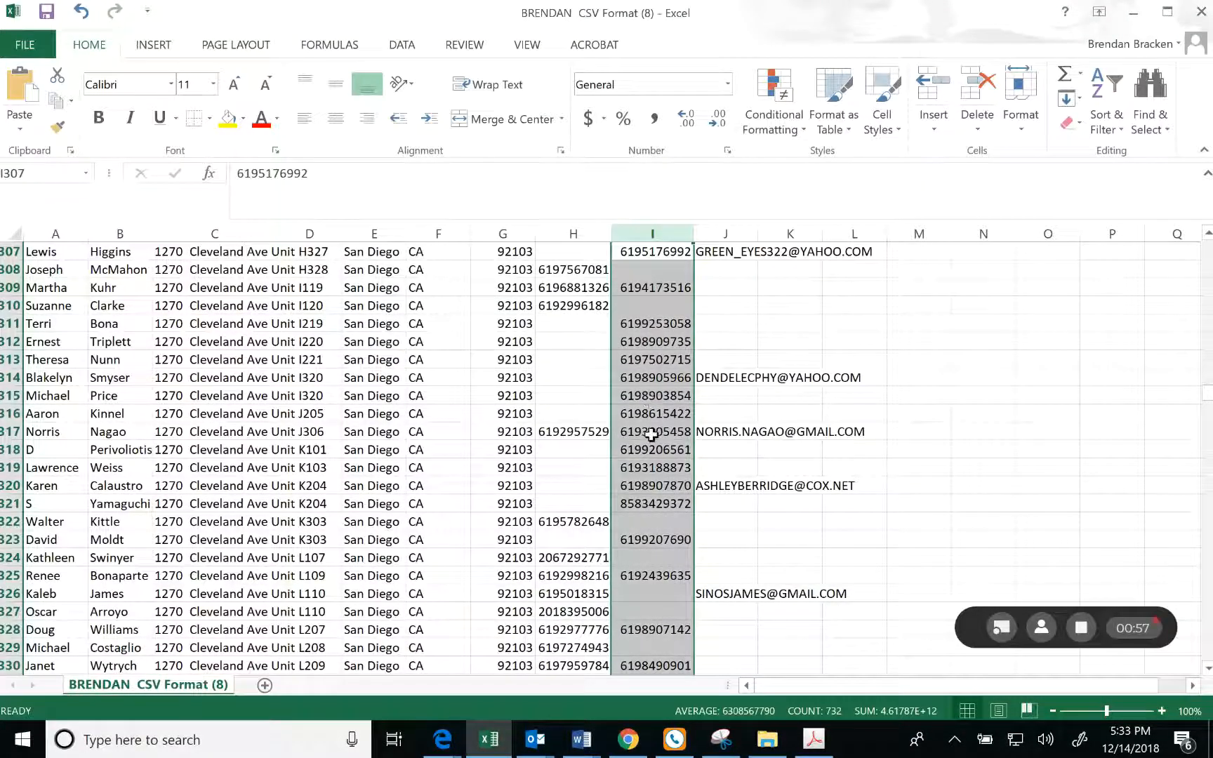
{"action": "scroll", "scroll_direction": "down", "scroll_amount": 3}
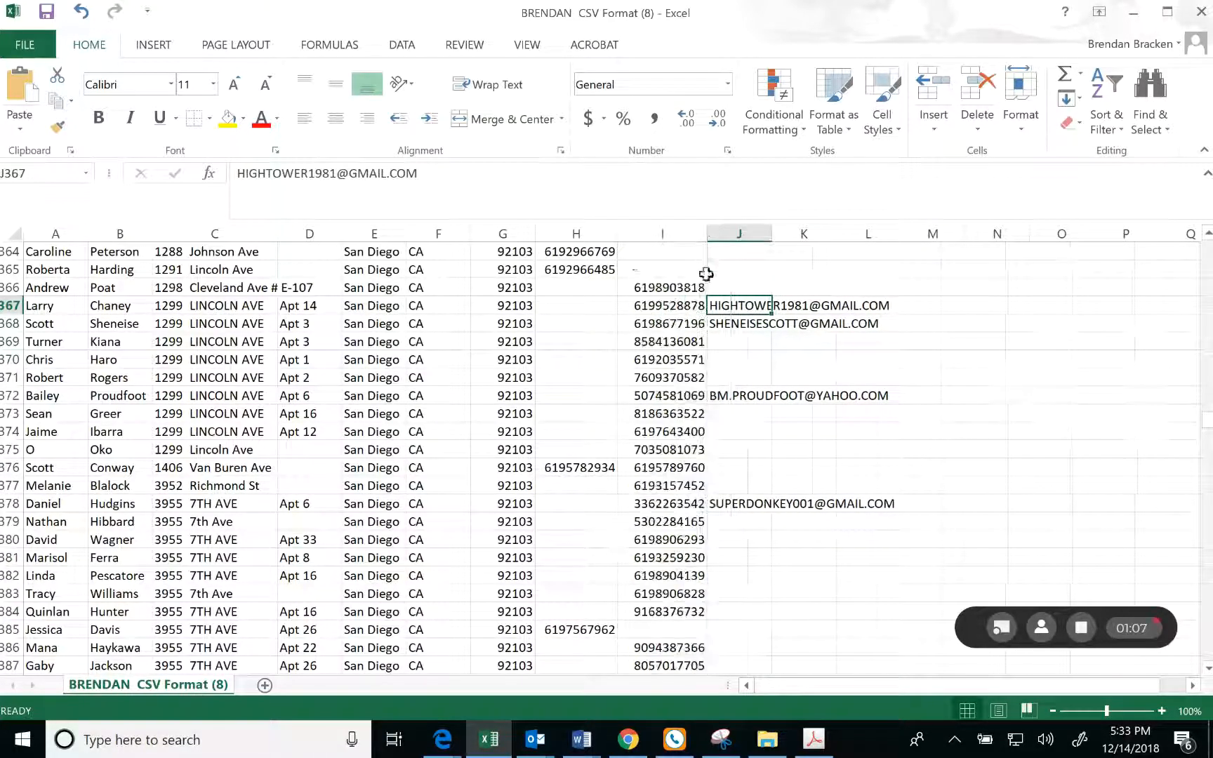
{"action": "scroll", "scroll_direction": "down", "scroll_amount": 3}
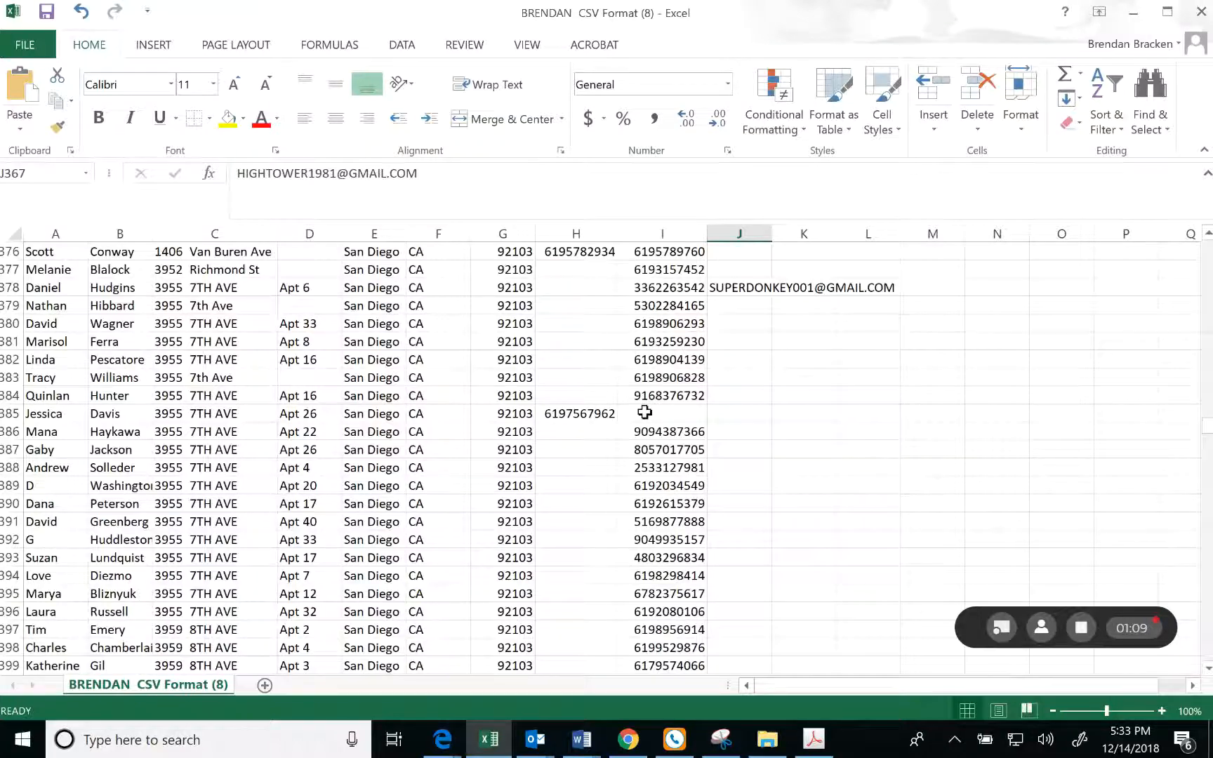
{"action": "mouse_move", "coordinate": [669, 400]}
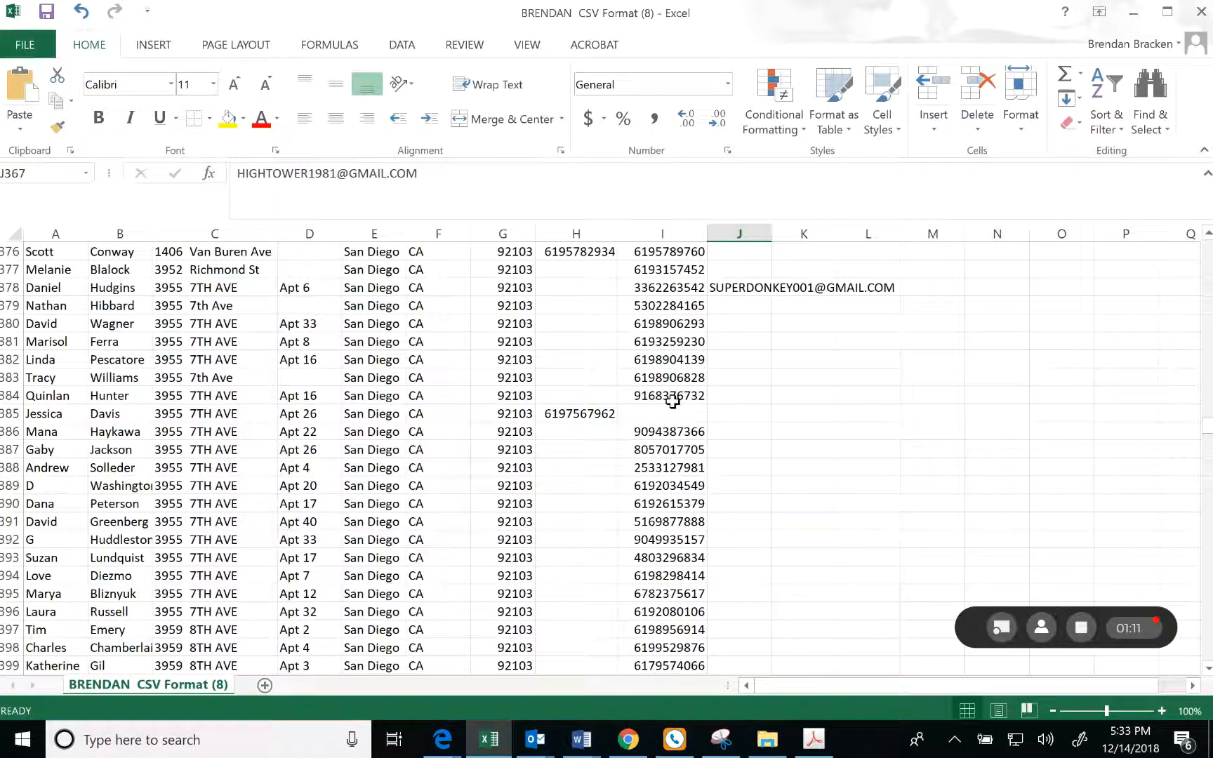
{"action": "scroll", "scroll_direction": "down", "scroll_amount": 3}
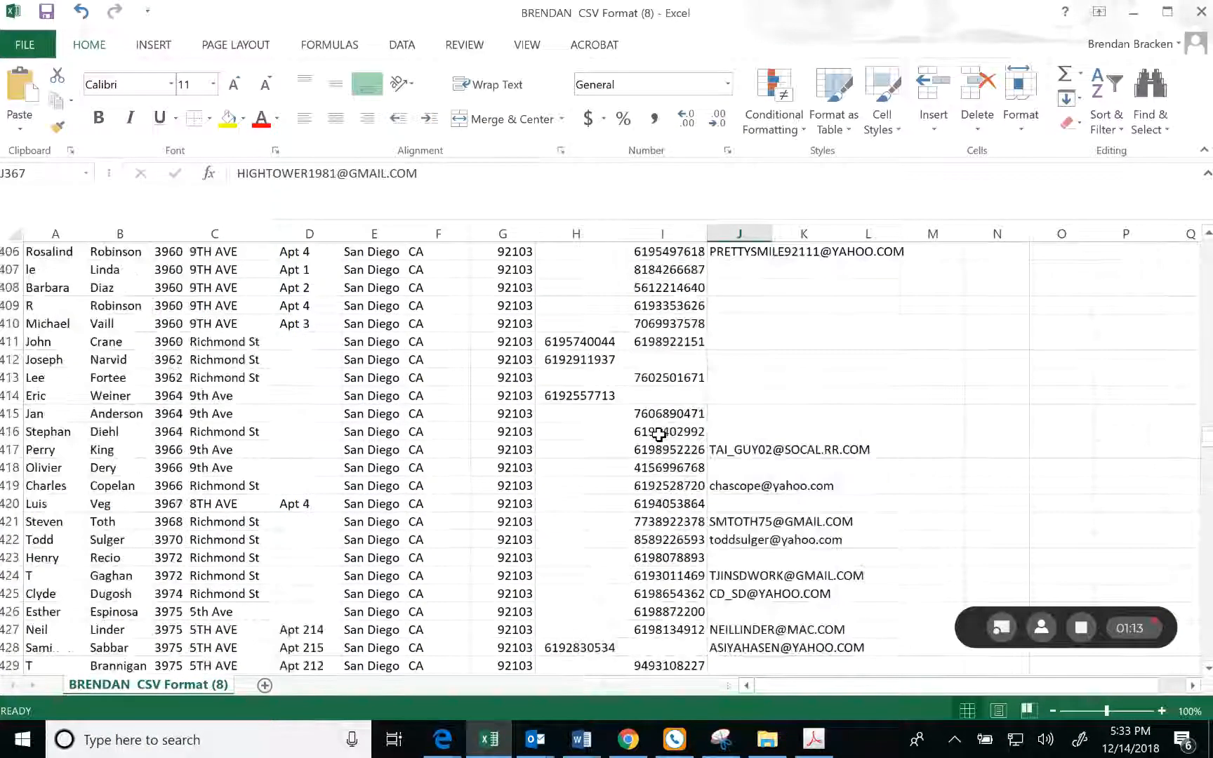
{"action": "scroll", "scroll_direction": "down", "scroll_amount": 3}
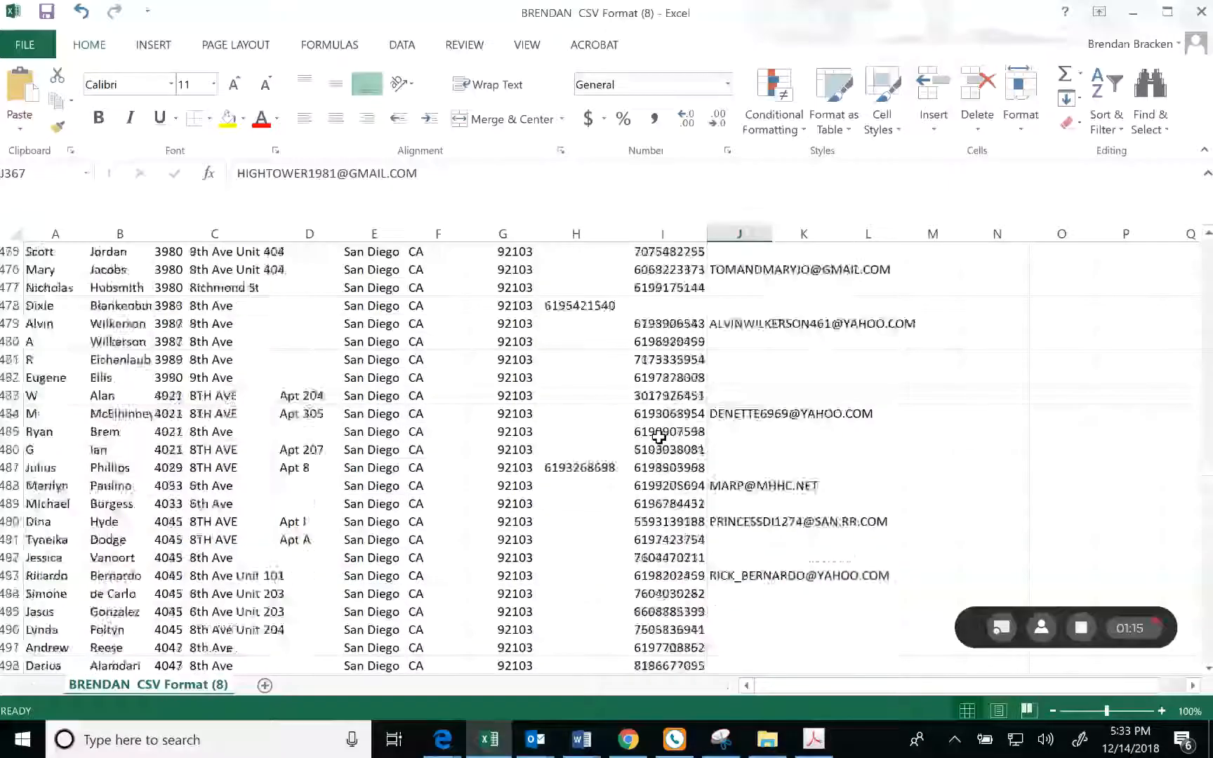
{"action": "scroll", "scroll_direction": "down", "scroll_amount": 3}
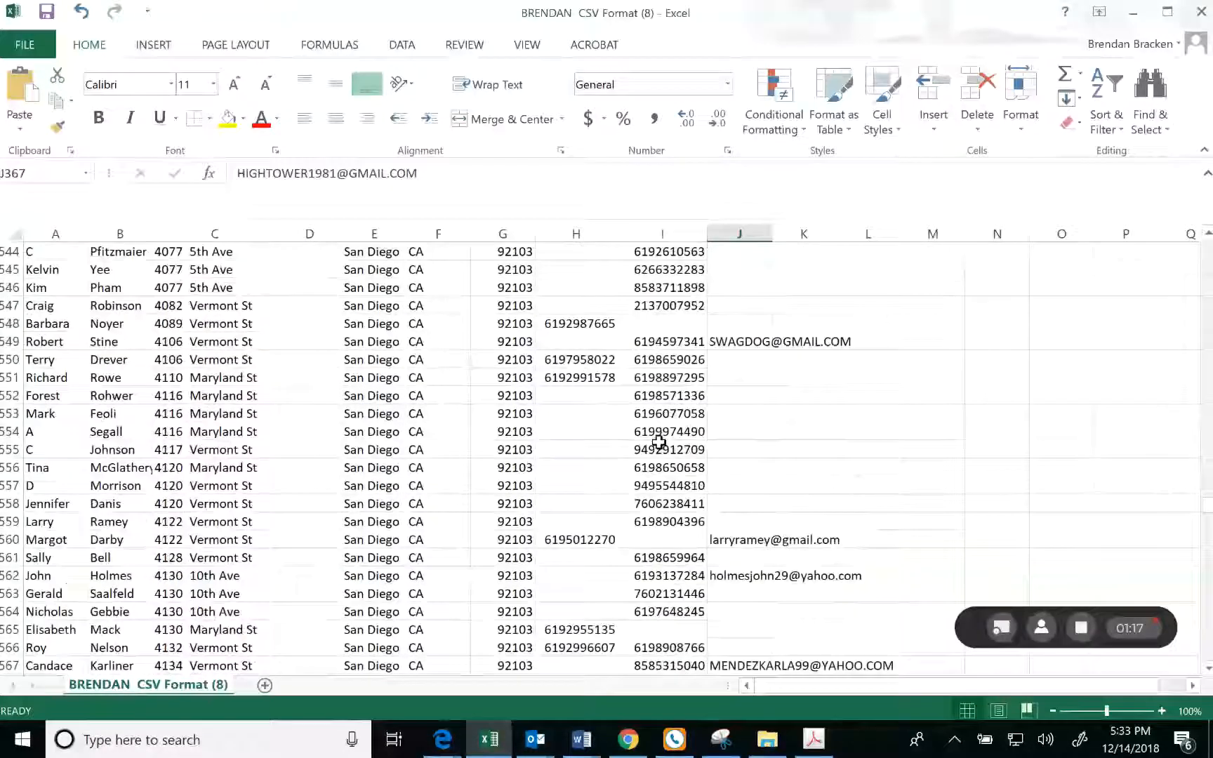
{"action": "scroll", "scroll_direction": "down", "scroll_amount": 3}
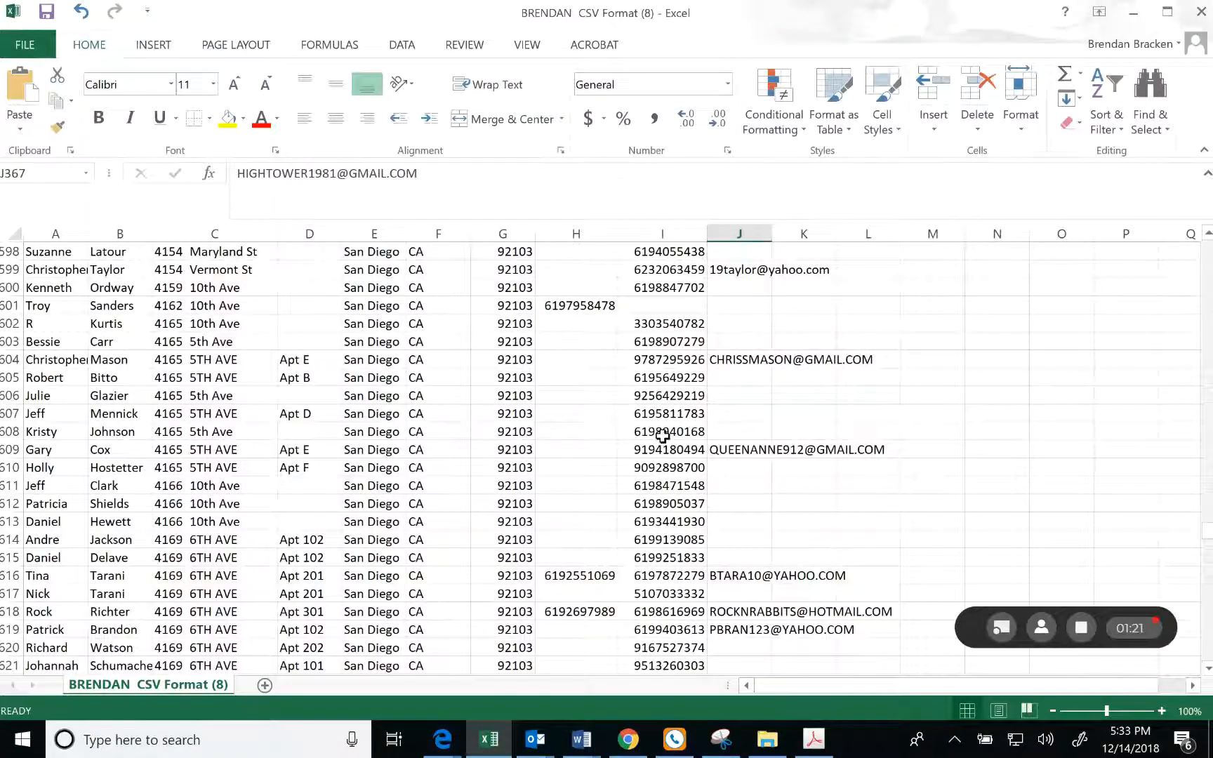
{"action": "scroll", "scroll_direction": "down", "scroll_amount": 3}
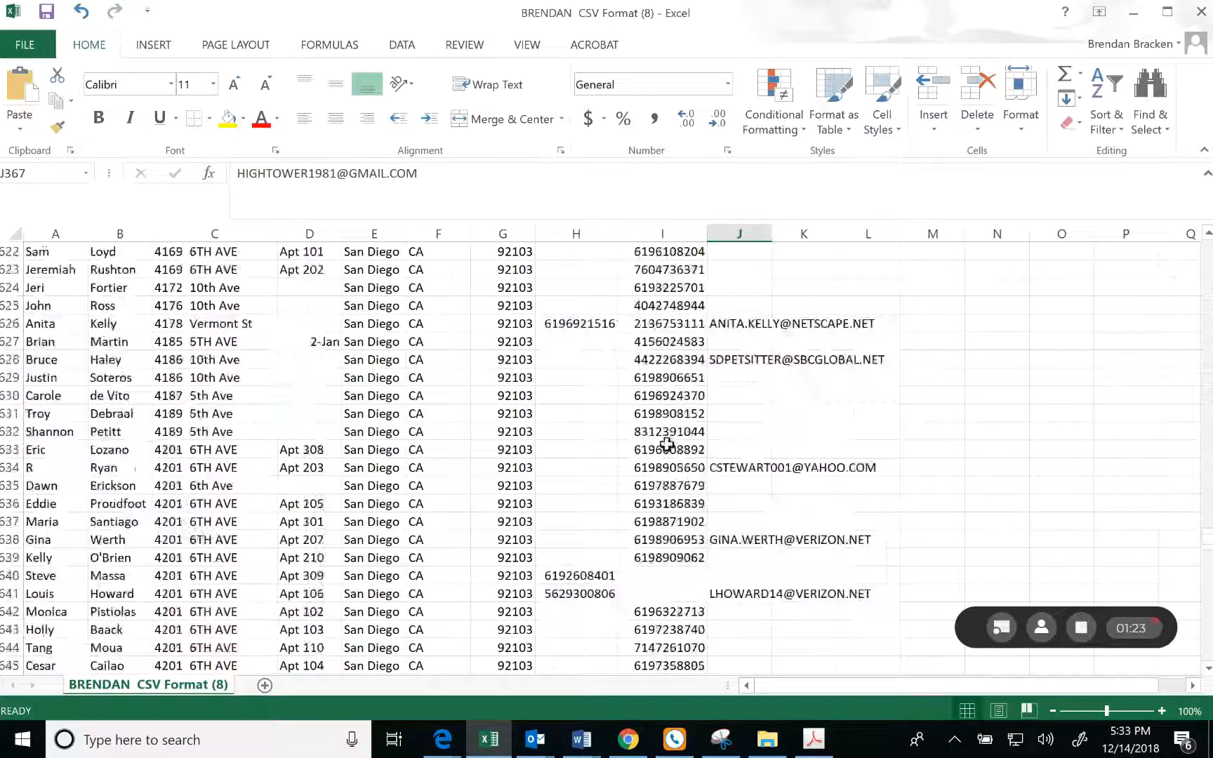
{"action": "scroll", "scroll_direction": "down", "scroll_amount": 3}
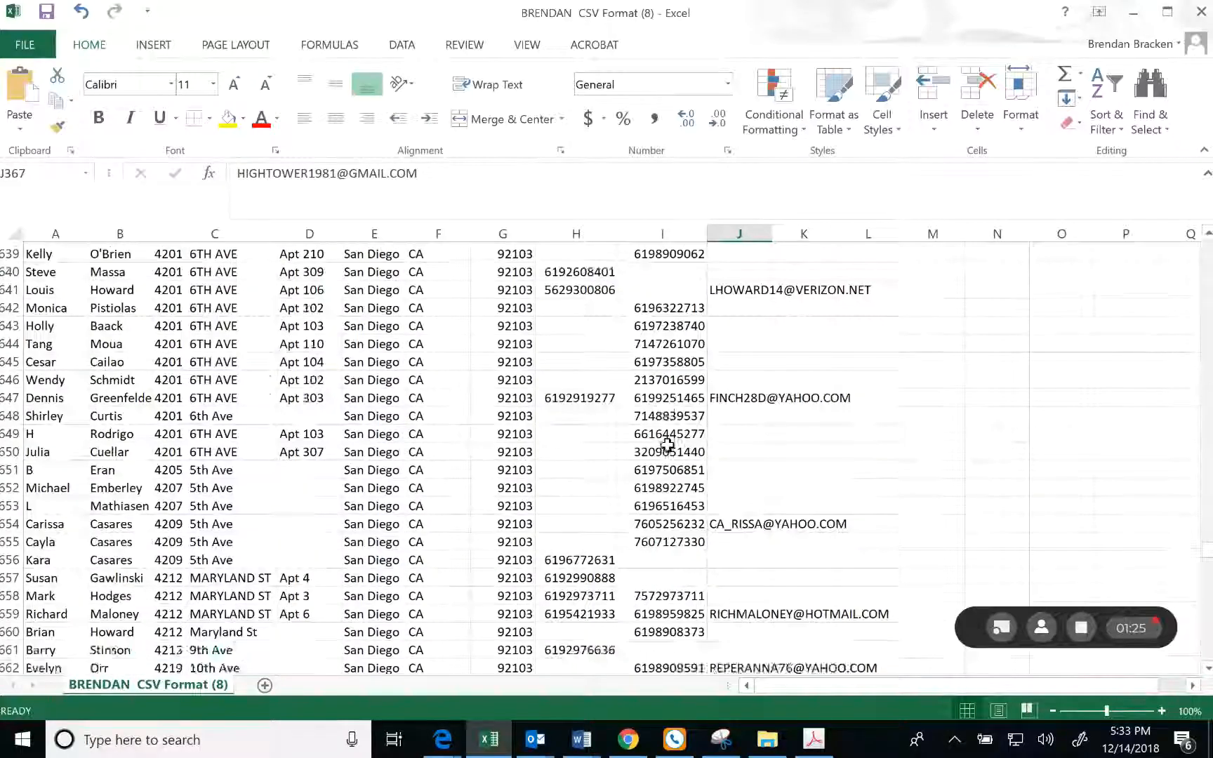
{"action": "scroll", "scroll_direction": "down", "scroll_amount": 3}
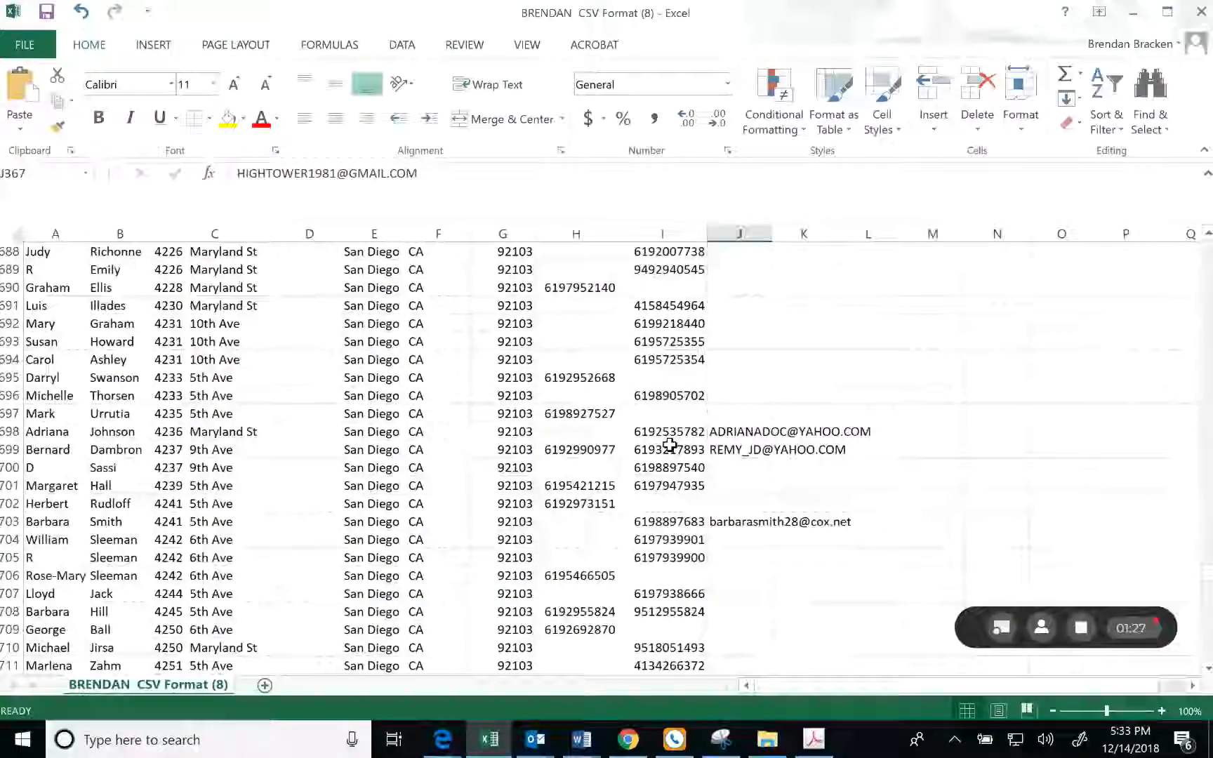
{"action": "scroll", "scroll_direction": "down", "scroll_amount": 3}
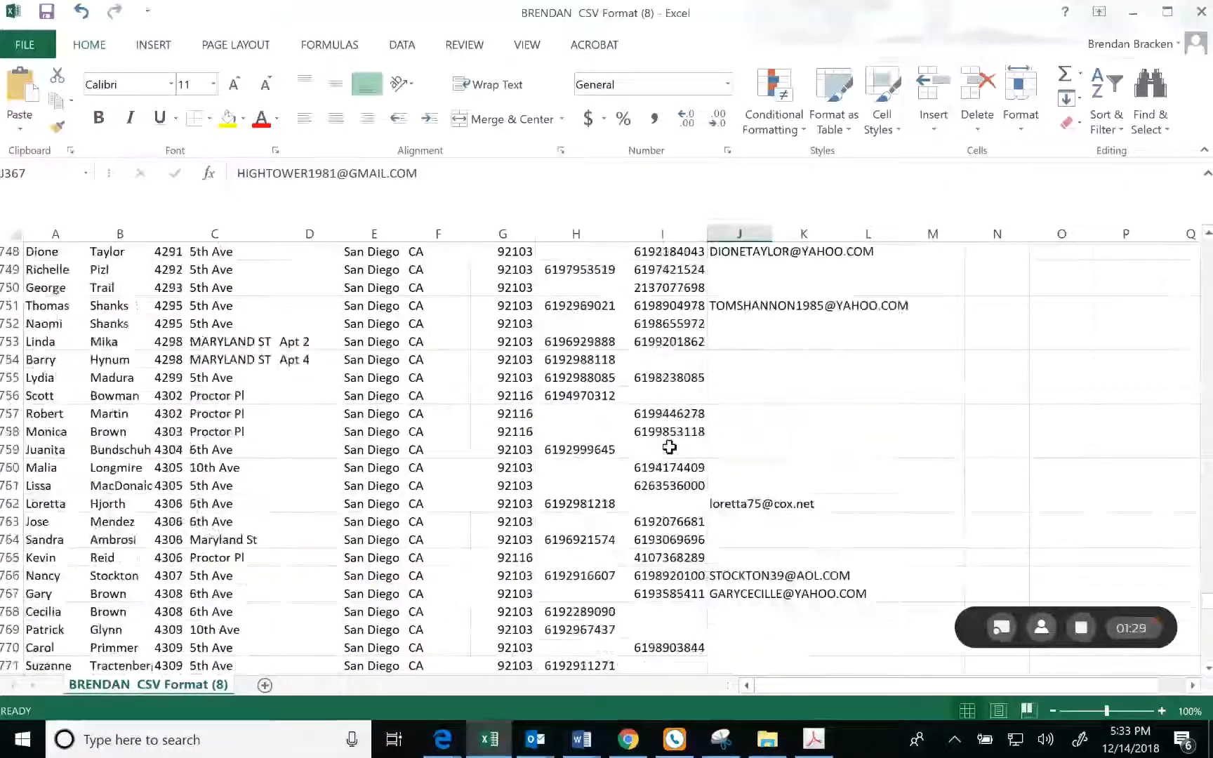
{"action": "scroll", "scroll_direction": "down", "scroll_amount": 3}
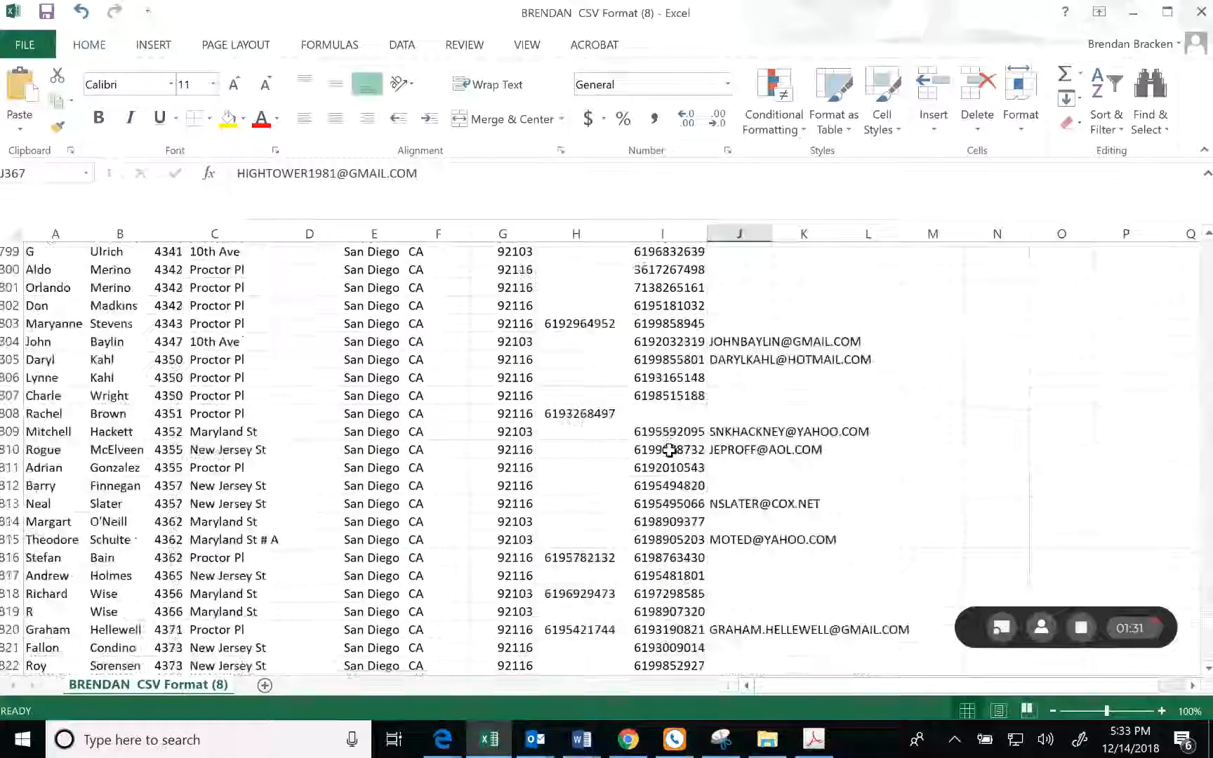
{"action": "scroll", "scroll_direction": "down", "scroll_amount": 3}
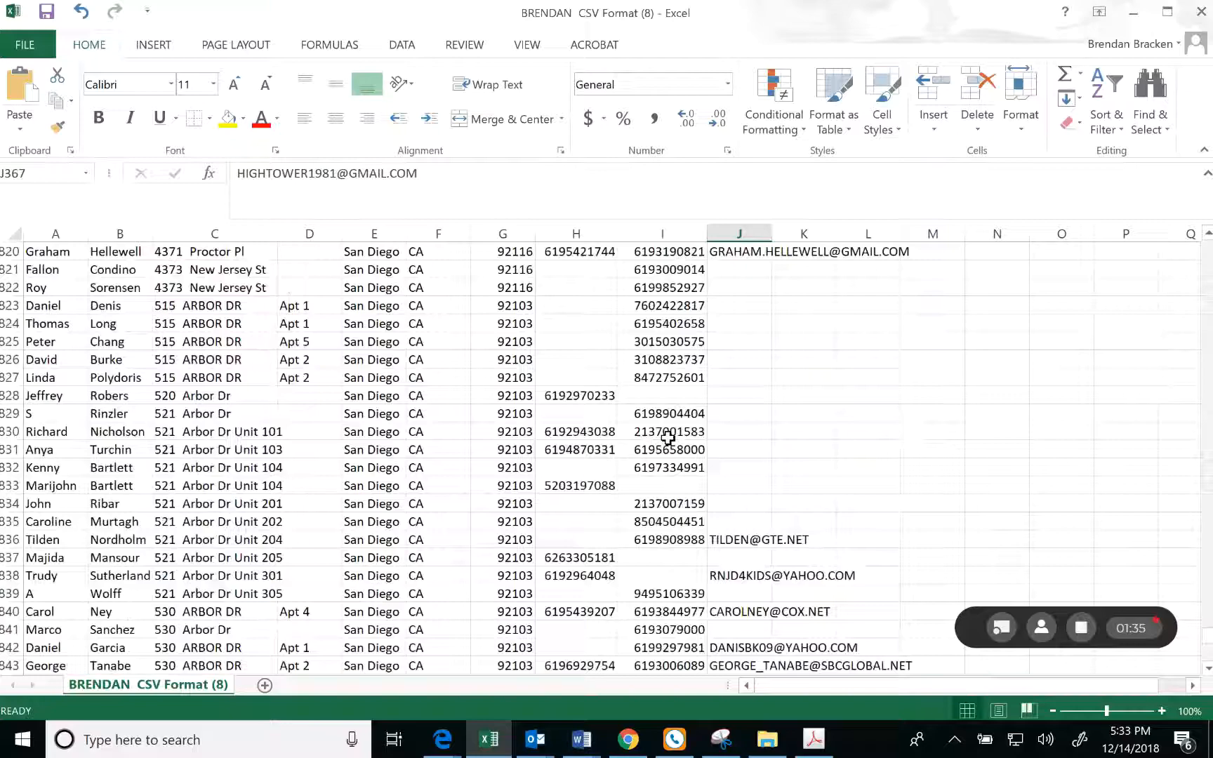
{"action": "scroll", "scroll_direction": "down", "scroll_amount": 3}
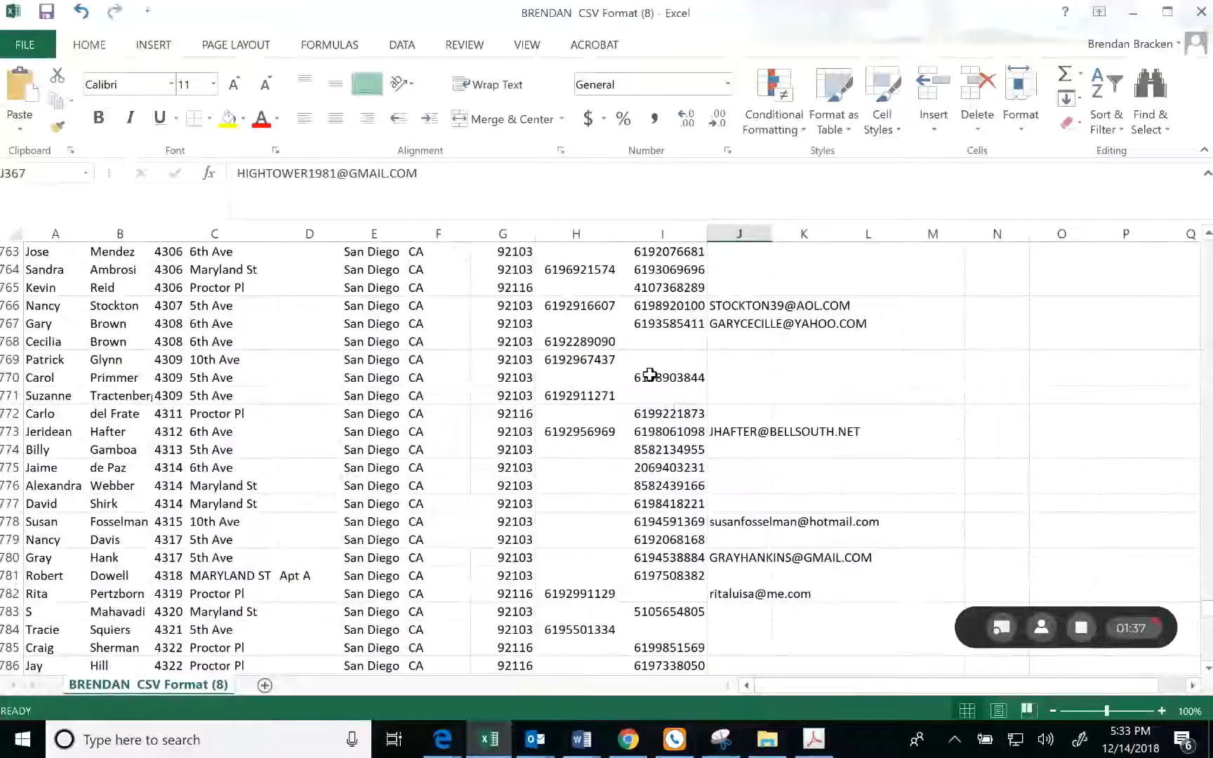